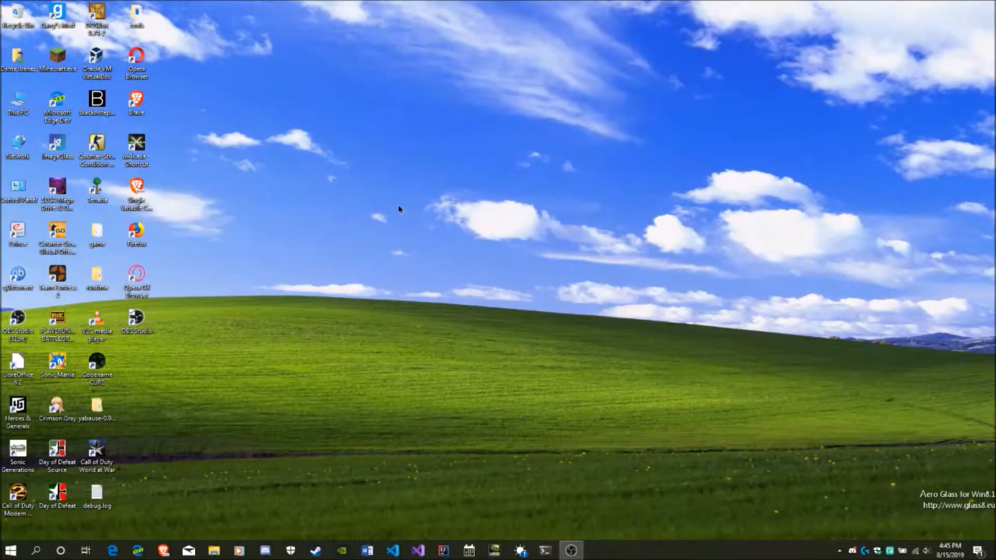
{"action": "mouse_move", "coordinate": [159, 182]}
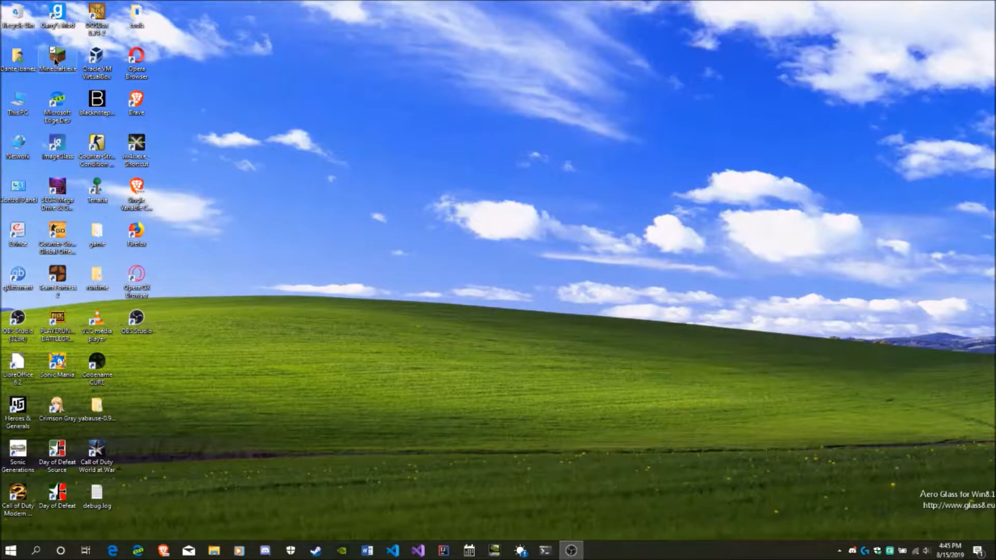
Step: Launch Minecraft from the desktop launcher with the OptiFine 1.14.4 profile
{"action": "right_click", "coordinate": [57, 57]}
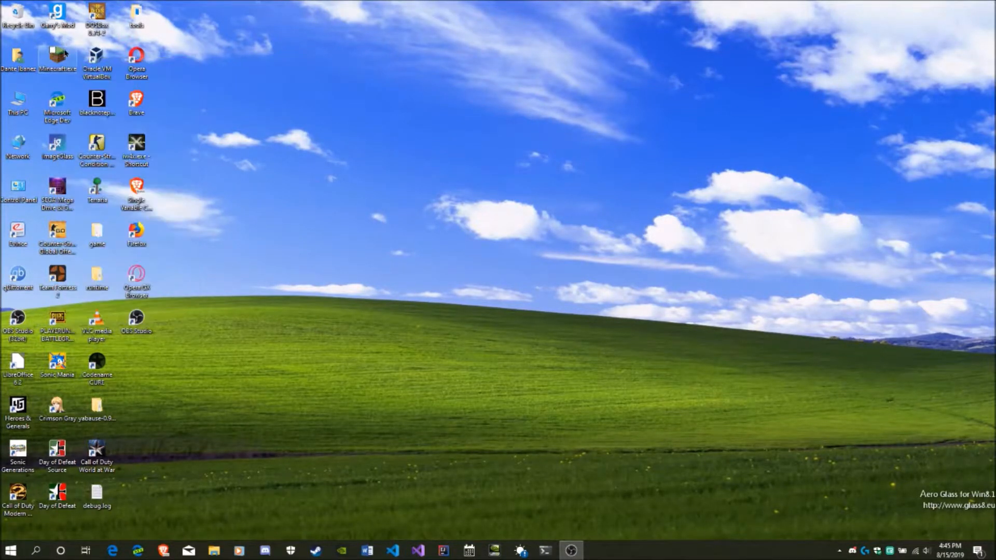
{"action": "mouse_move", "coordinate": [57, 57]}
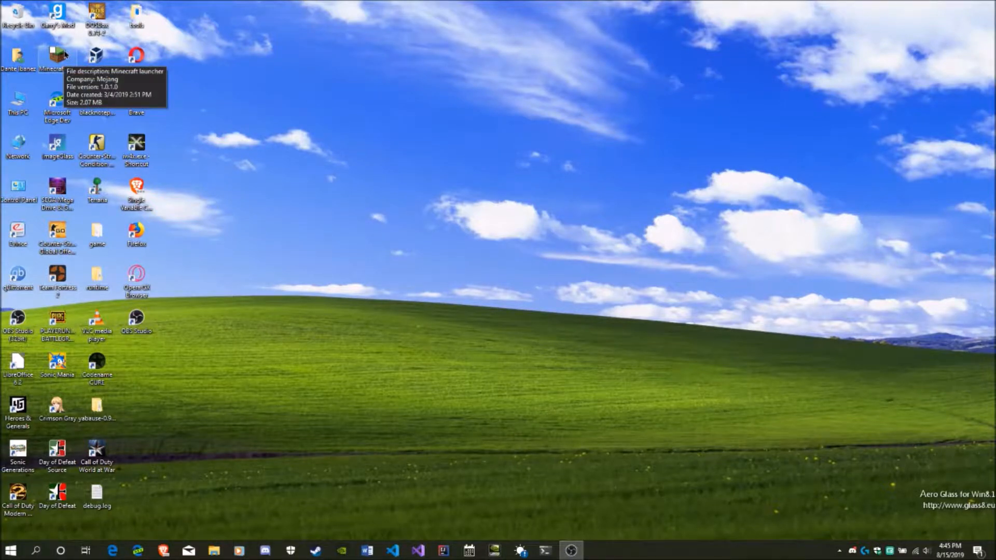
{"action": "double_click", "coordinate": [58, 54]}
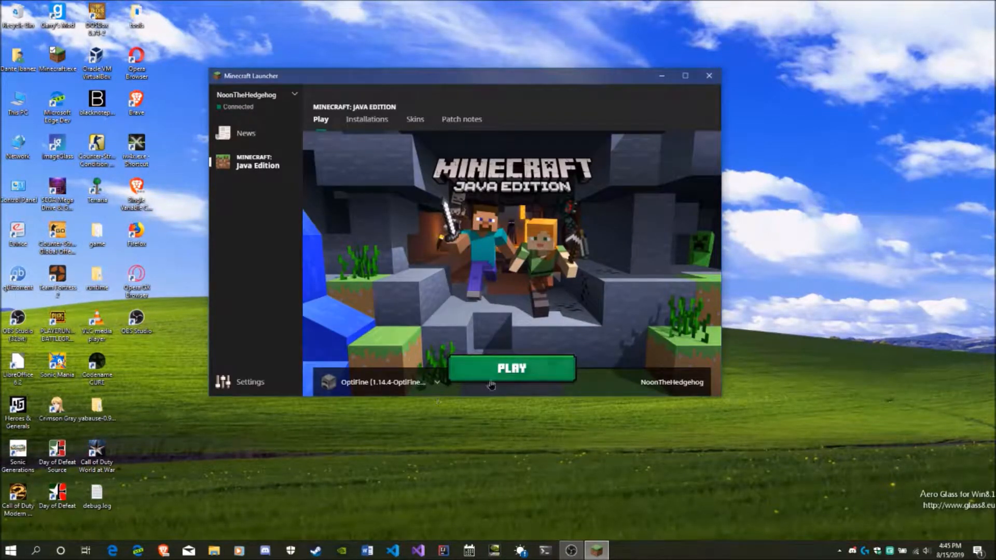
{"action": "left_click", "coordinate": [512, 369]}
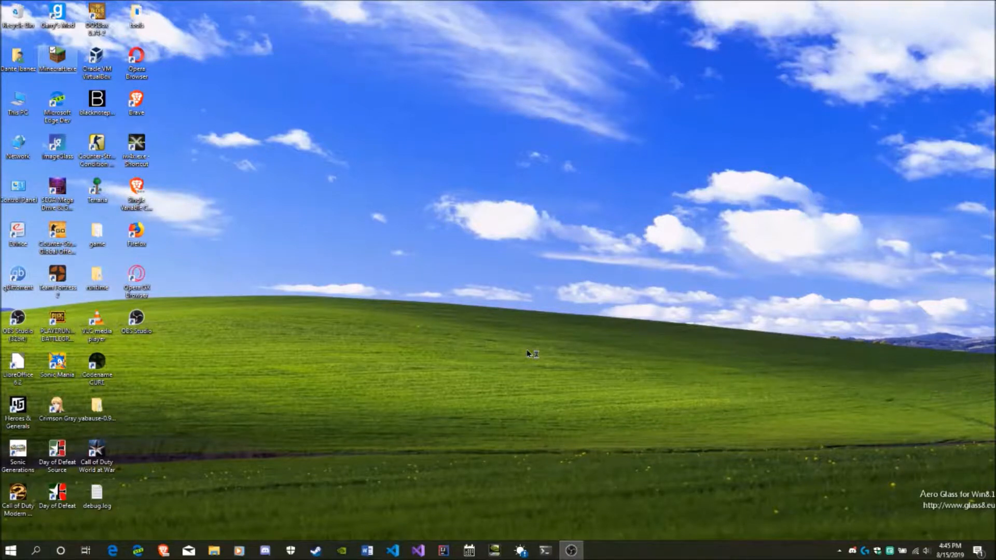
{"action": "mouse_move", "coordinate": [529, 354]}
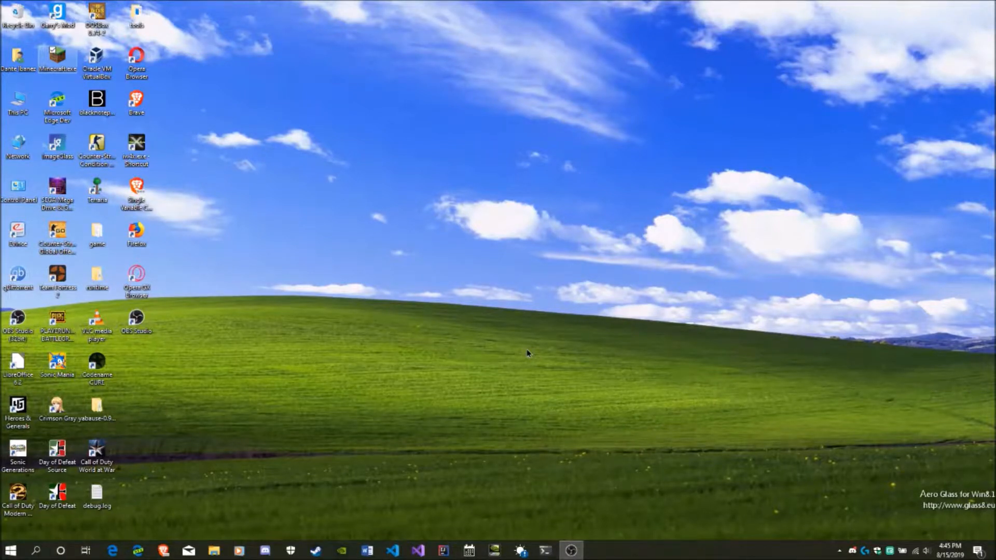
Step: Wait on the desktop until the Minecraft 1.14.4 title screen appears
{"action": "double_click", "coordinate": [56, 57]}
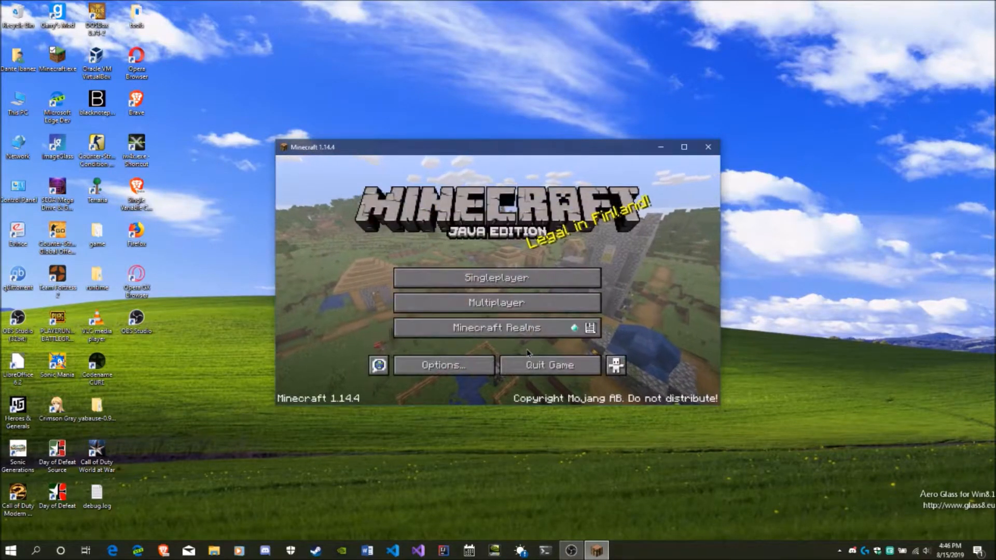
Step: Load a saved singleplayer world and spawn beside the wooden plank house
{"action": "left_click", "coordinate": [496, 277]}
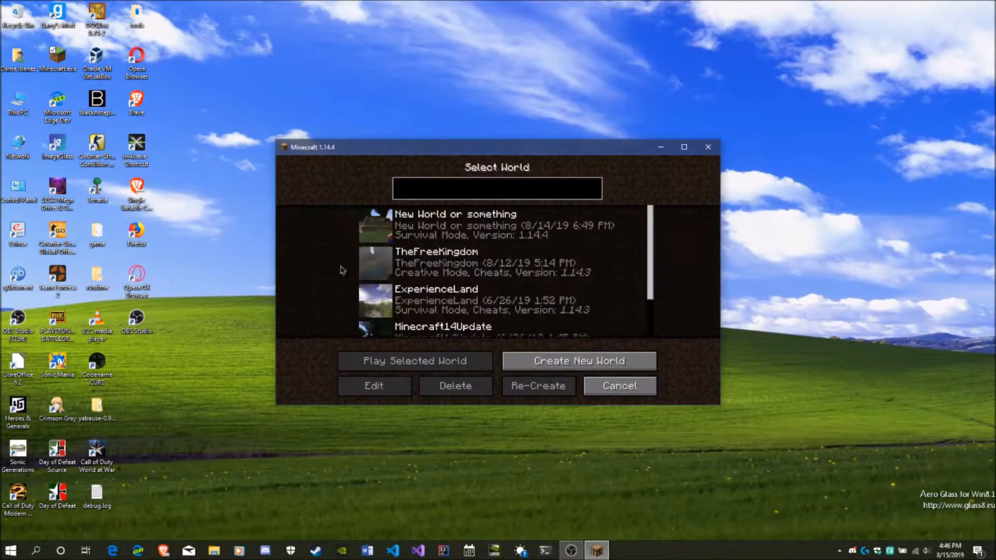
{"action": "left_click", "coordinate": [413, 361]}
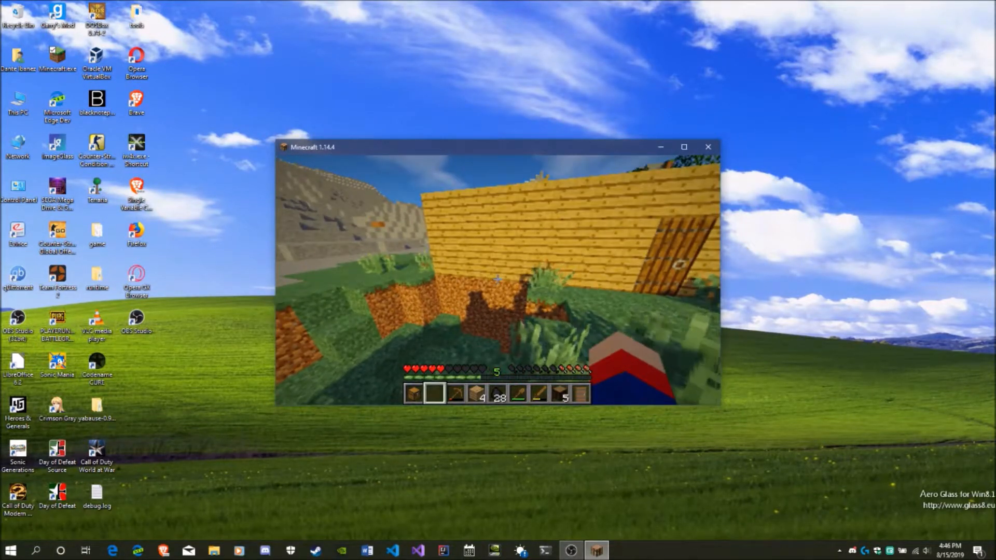
Step: Check the F3 Display line shows Intel UHD Graphics 620, then quit to the desktop
{"action": "key", "text": "F3"}
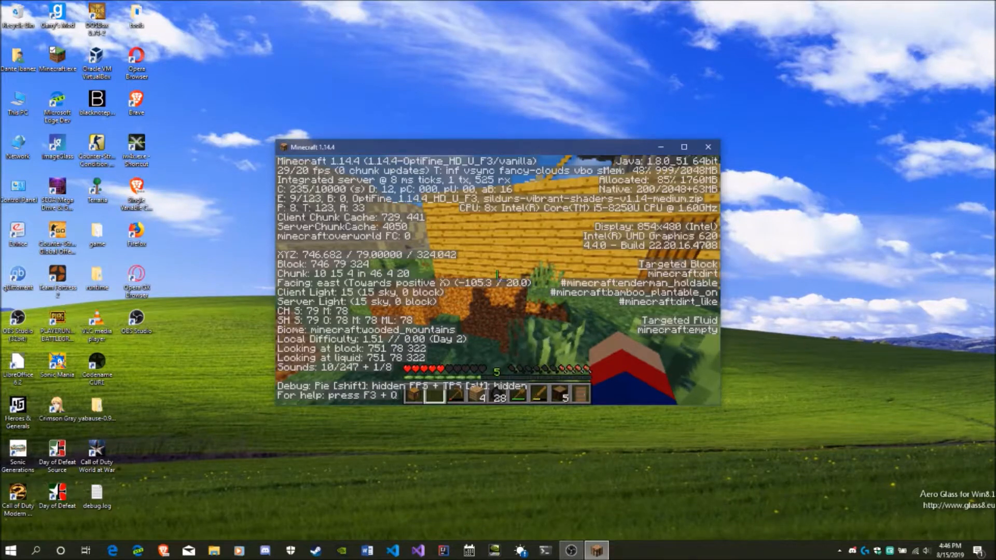
{"action": "key", "text": "f3"}
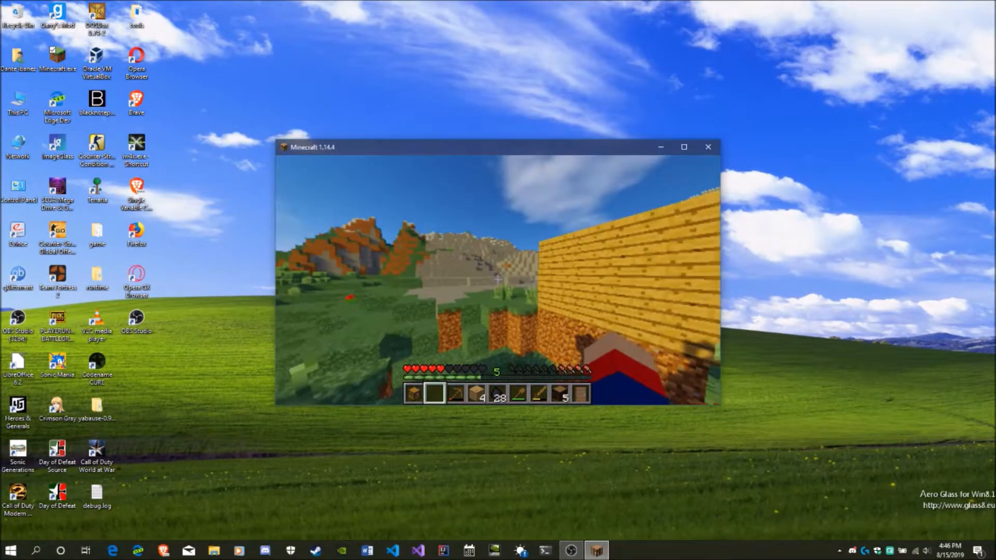
{"action": "key", "text": "Escape"}
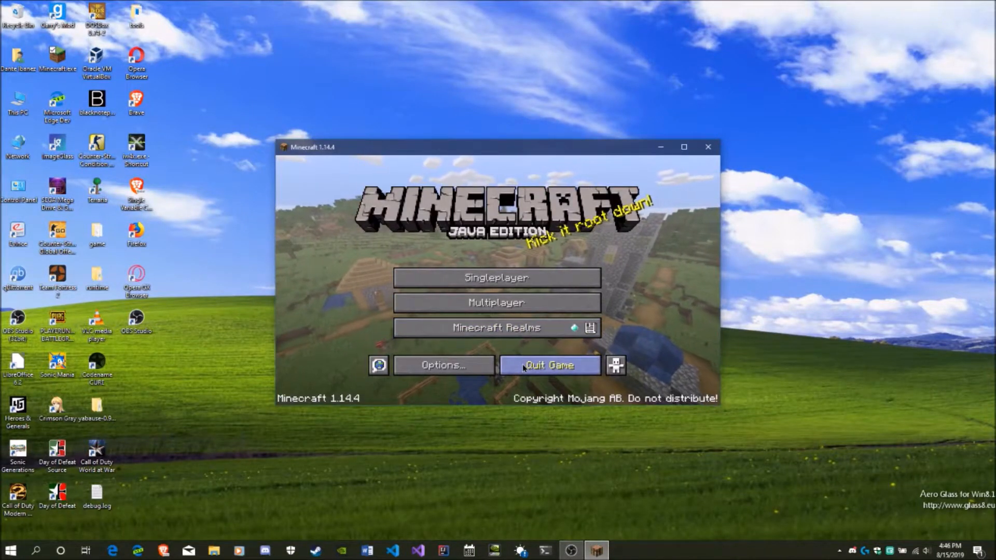
{"action": "left_click", "coordinate": [548, 365]}
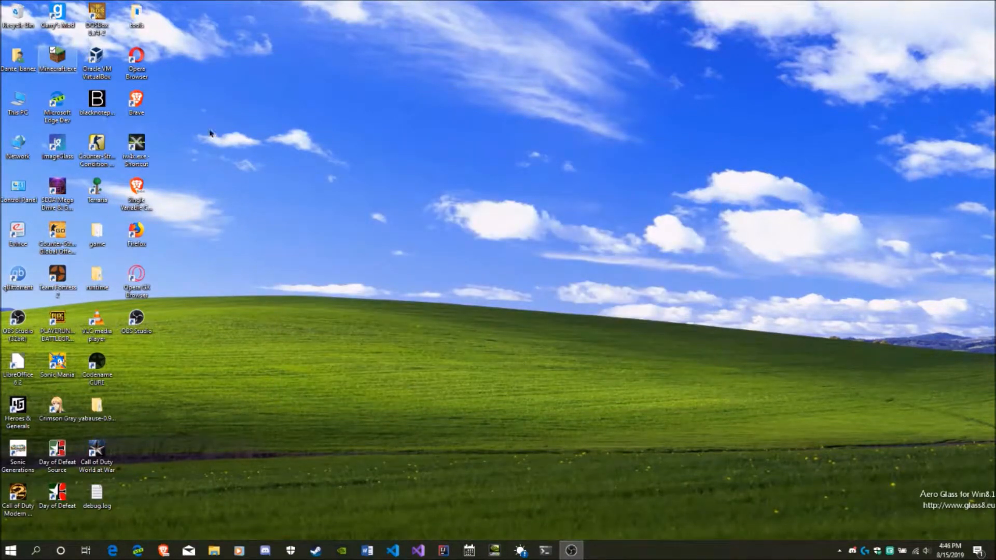
Step: Run the Minecraft launcher shortcut with the high-performance NVIDIA processor
{"action": "right_click", "coordinate": [57, 57]}
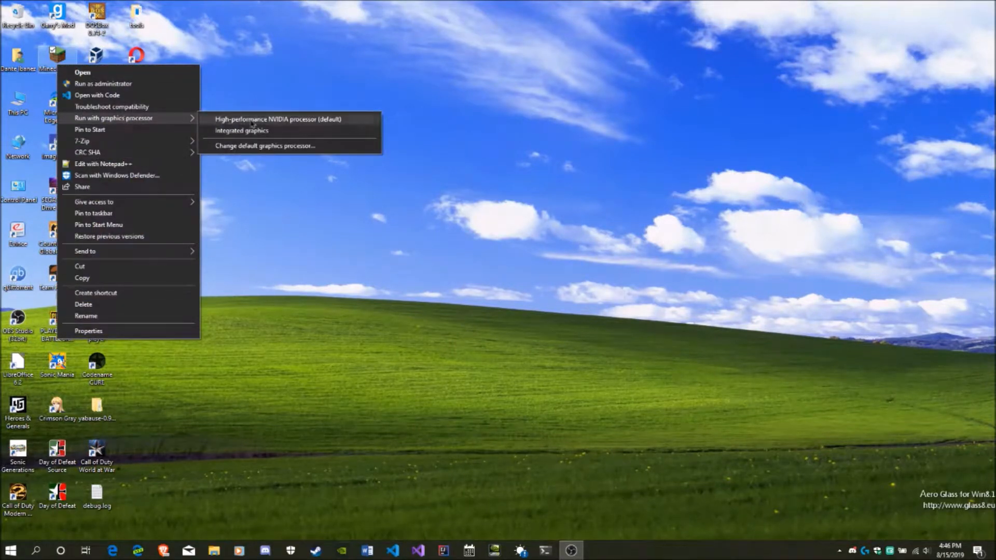
{"action": "mouse_move", "coordinate": [373, 126]}
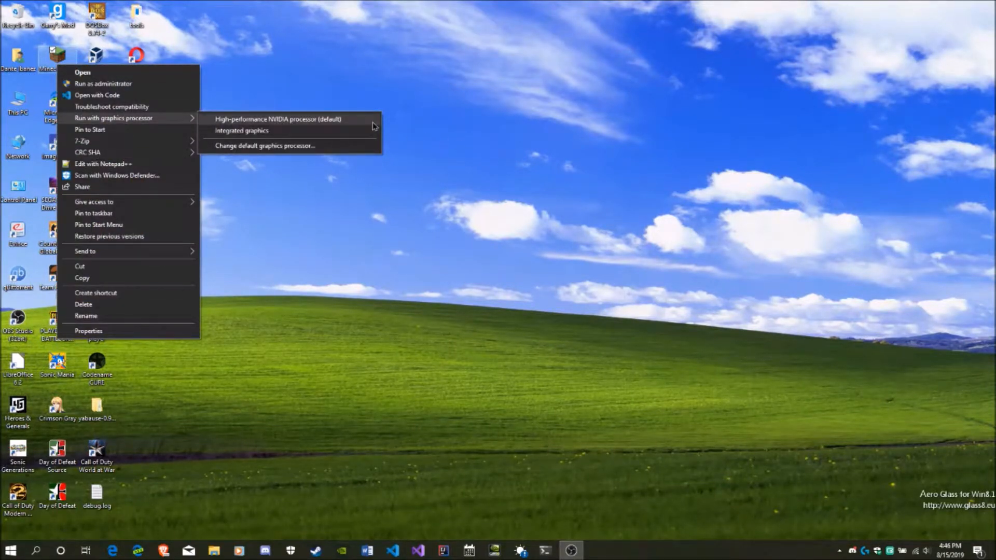
{"action": "left_click", "coordinate": [278, 118]}
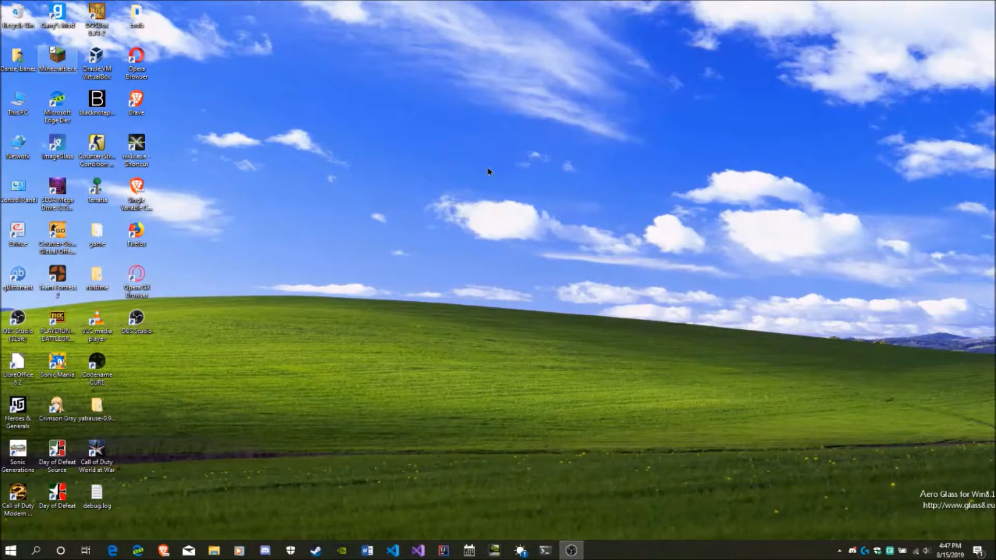
Step: Relaunch Minecraft and reload the singleplayer world by the wooden house
{"action": "double_click", "coordinate": [57, 57]}
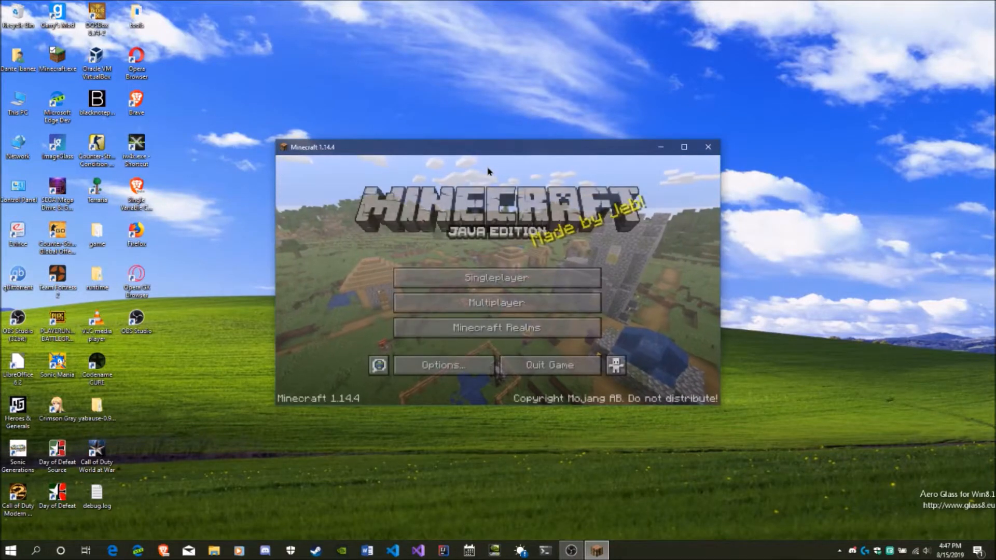
{"action": "mouse_move", "coordinate": [424, 439]}
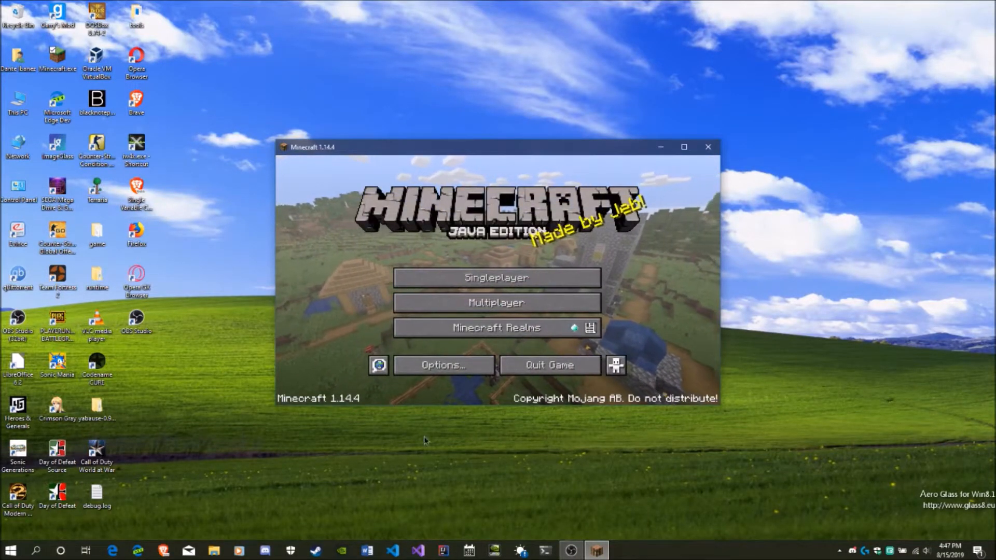
{"action": "left_click", "coordinate": [495, 278]}
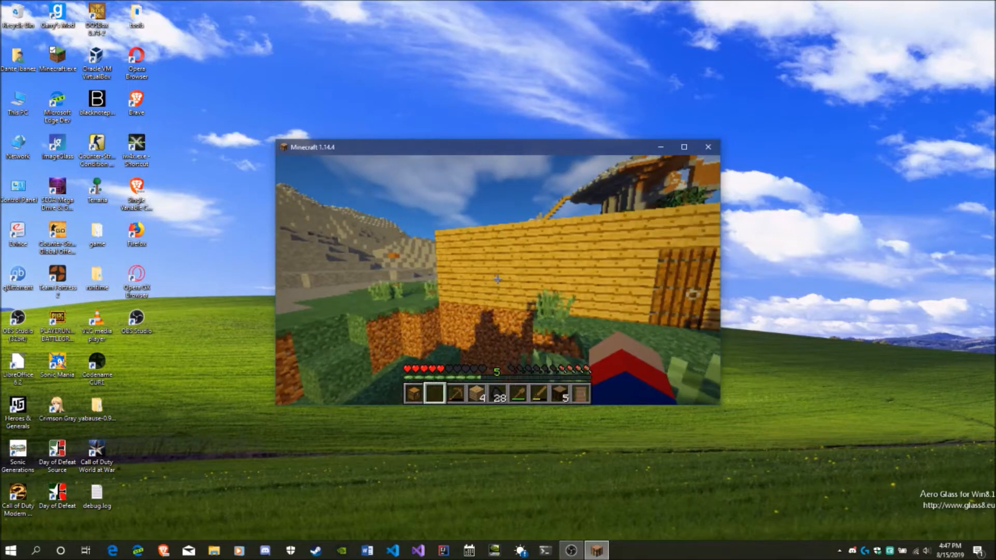
Step: Verify the F3 Display line now reports the NVIDIA GeForce MX150
{"action": "key", "text": "F3"}
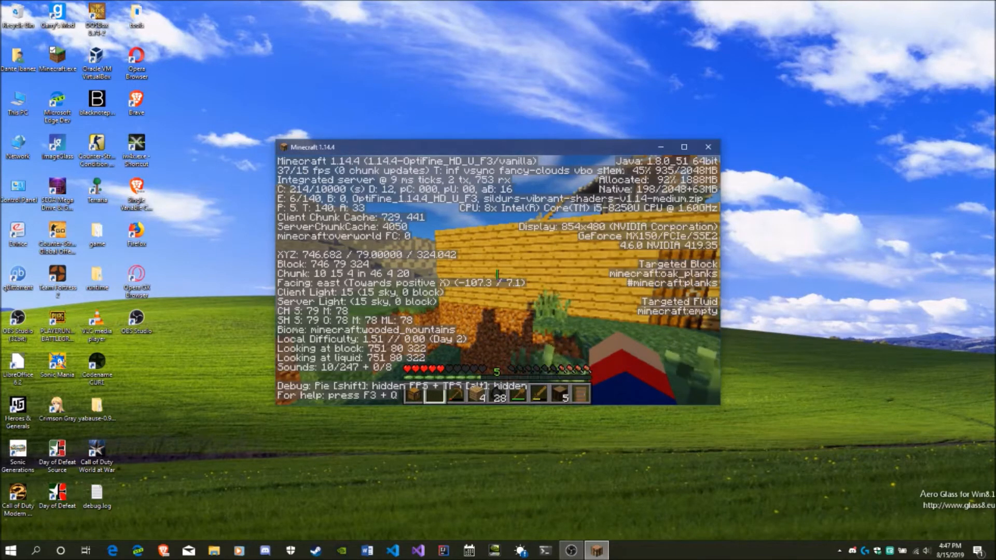
{"action": "key", "text": "F3"}
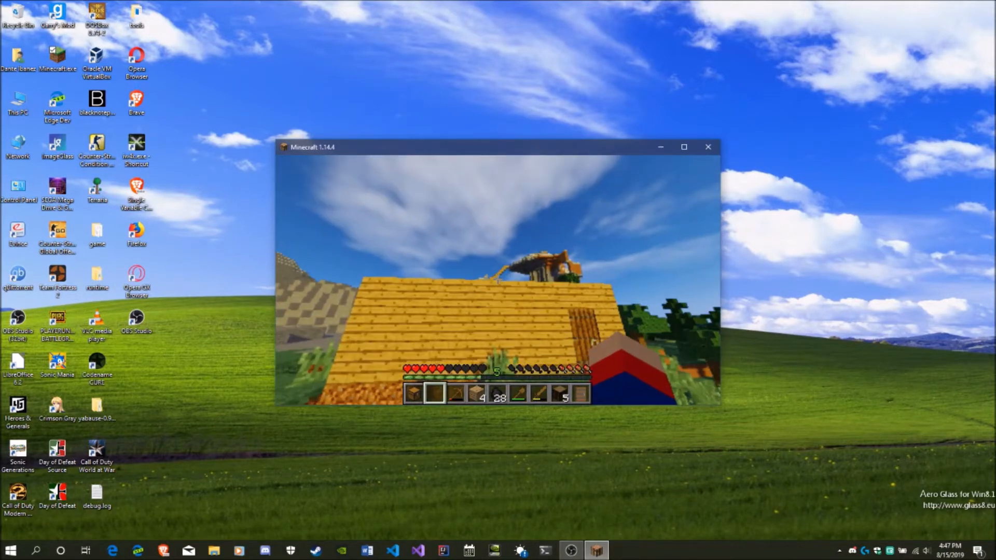
{"action": "mouse_move", "coordinate": [496, 279]}
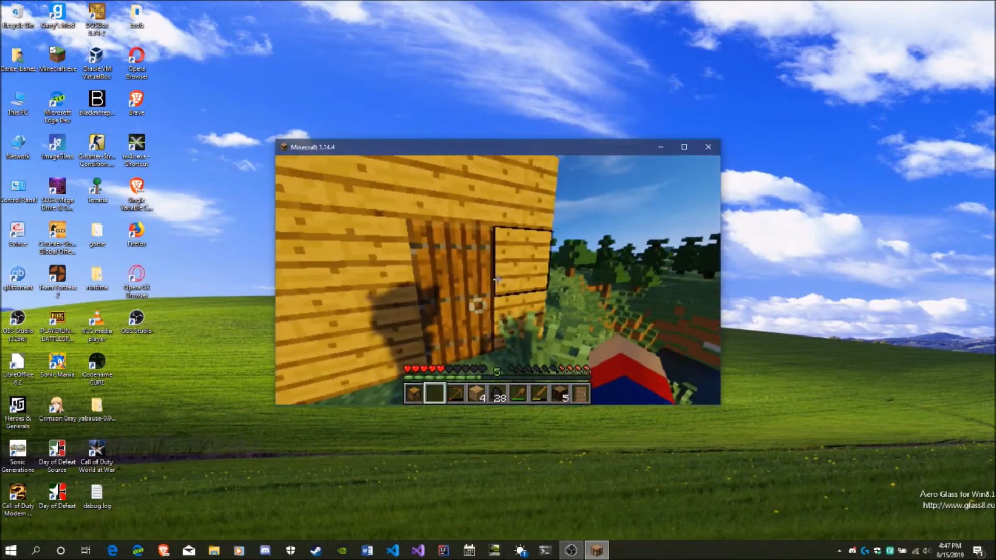
{"action": "mouse_move", "coordinate": [497, 279]}
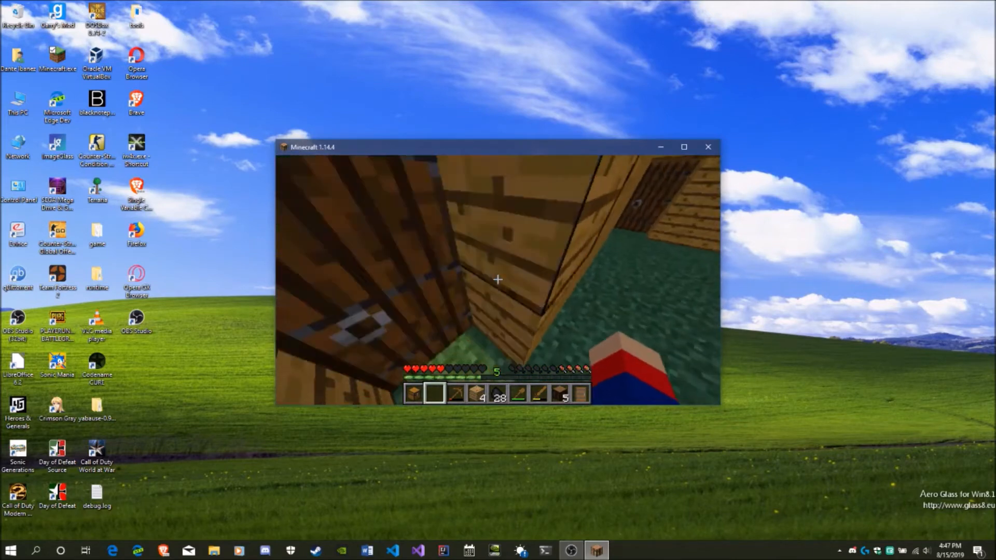